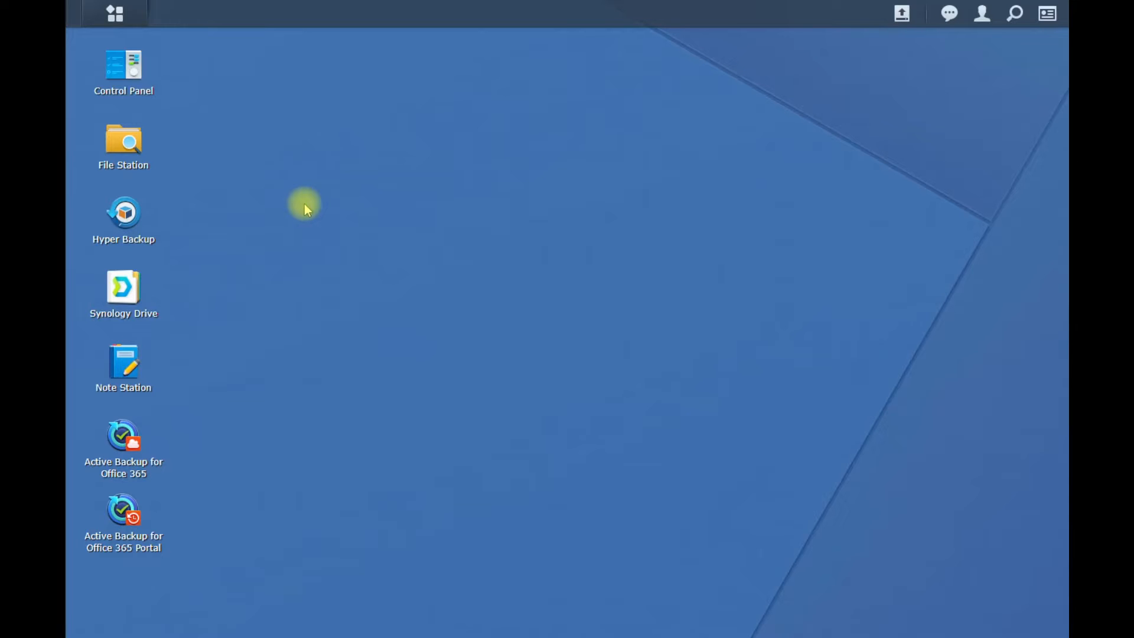
pyautogui.moveTo(115, 14)
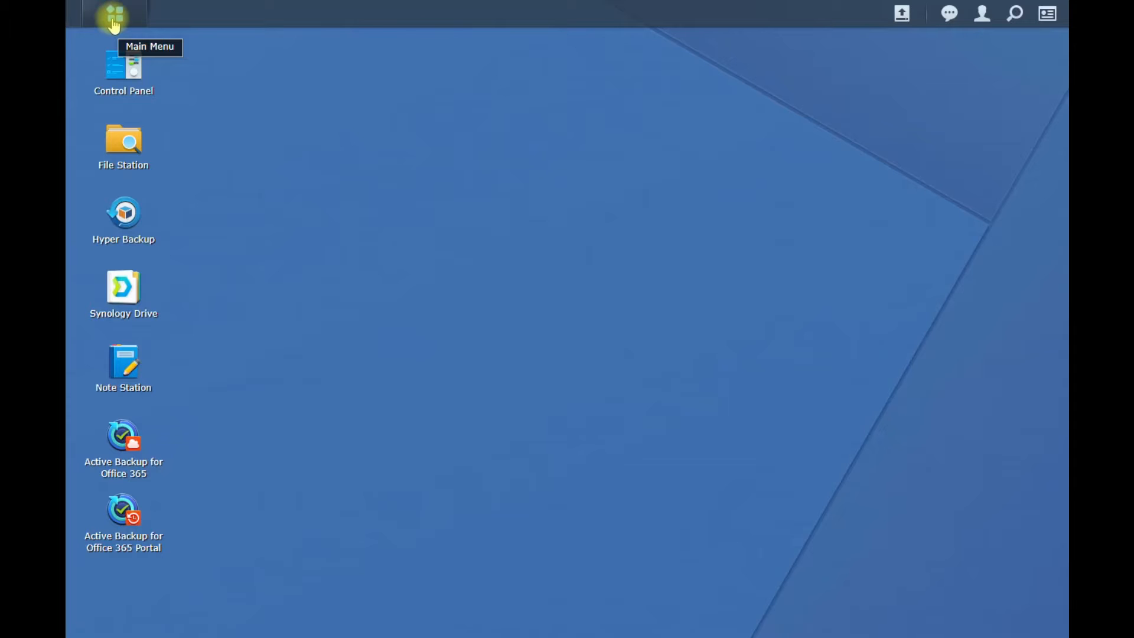
# Reach the SSD Cache section of Storage Manager and start the SSD Cache Creation Wizard.
pyautogui.click(114, 14)
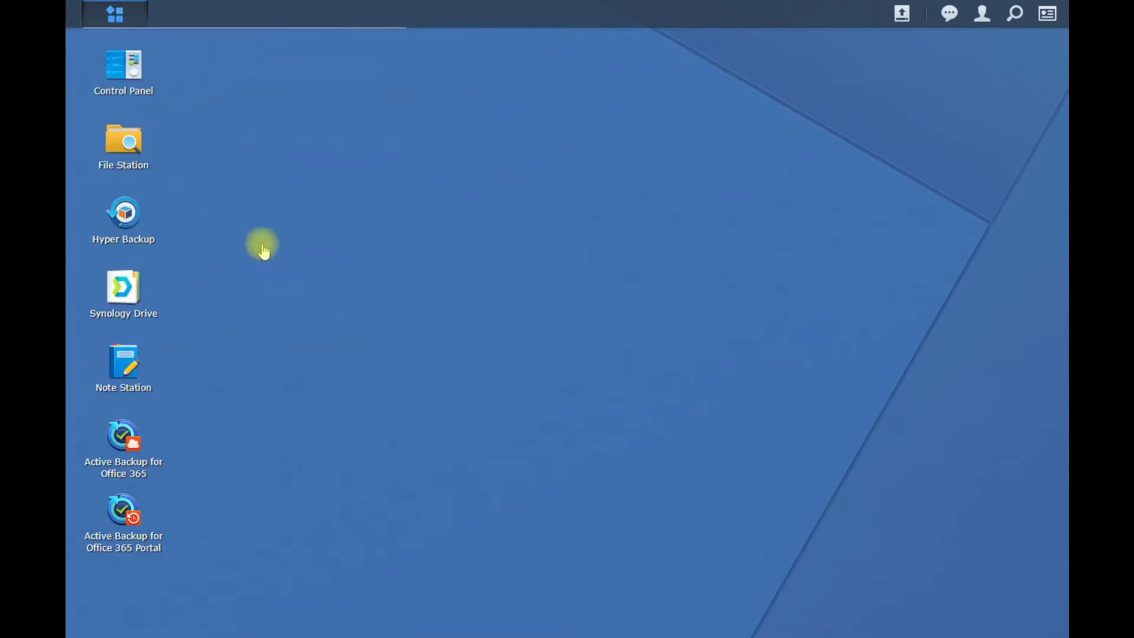
pyautogui.click(263, 244)
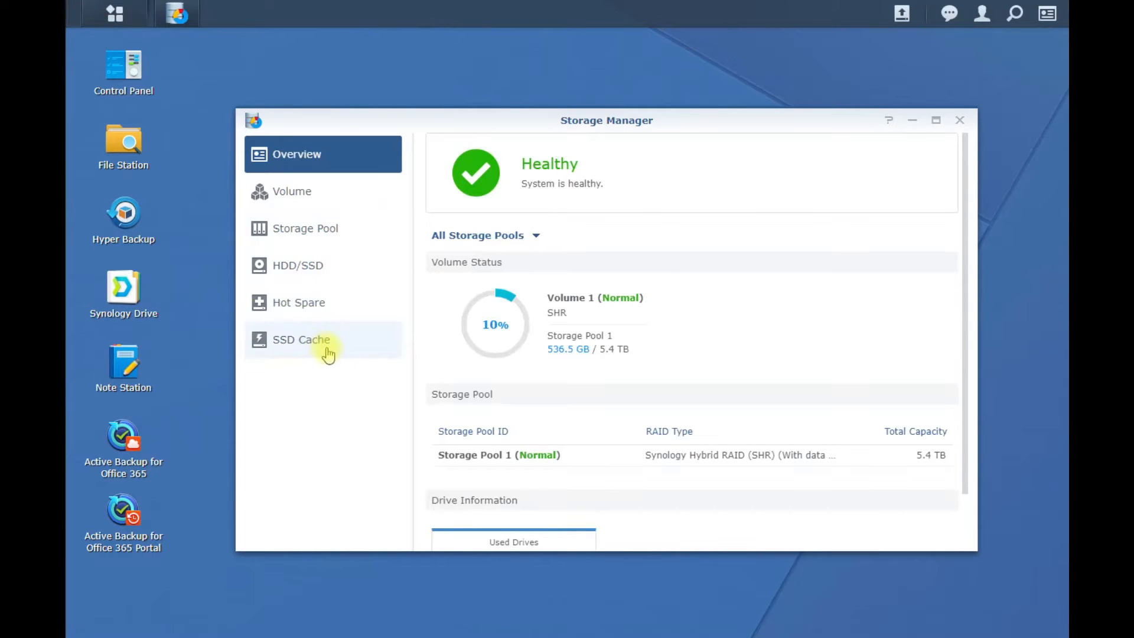
pyautogui.click(301, 339)
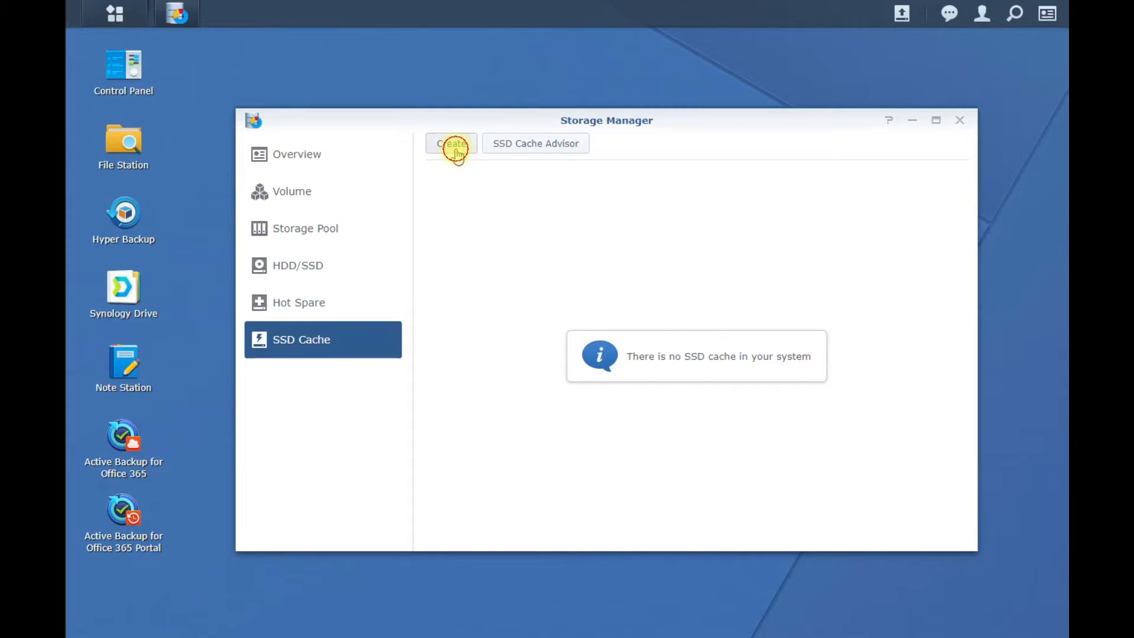
pyautogui.click(450, 143)
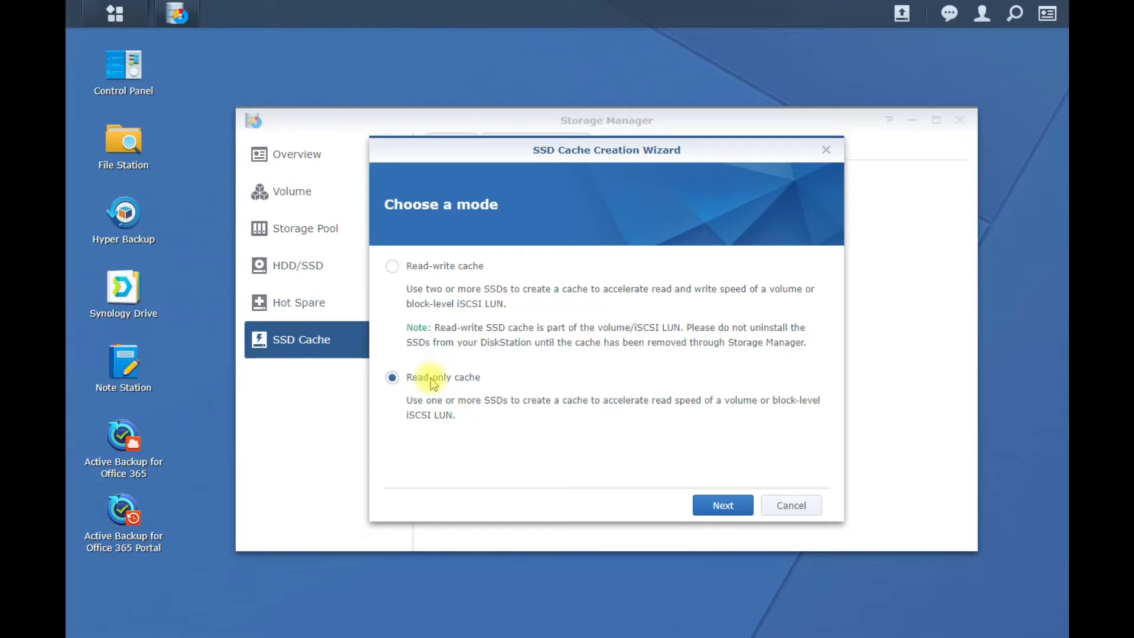
# Configure a read-only cache on Volume 1 using Cache device 1 at 238 GB and apply it.
pyautogui.click(721, 504)
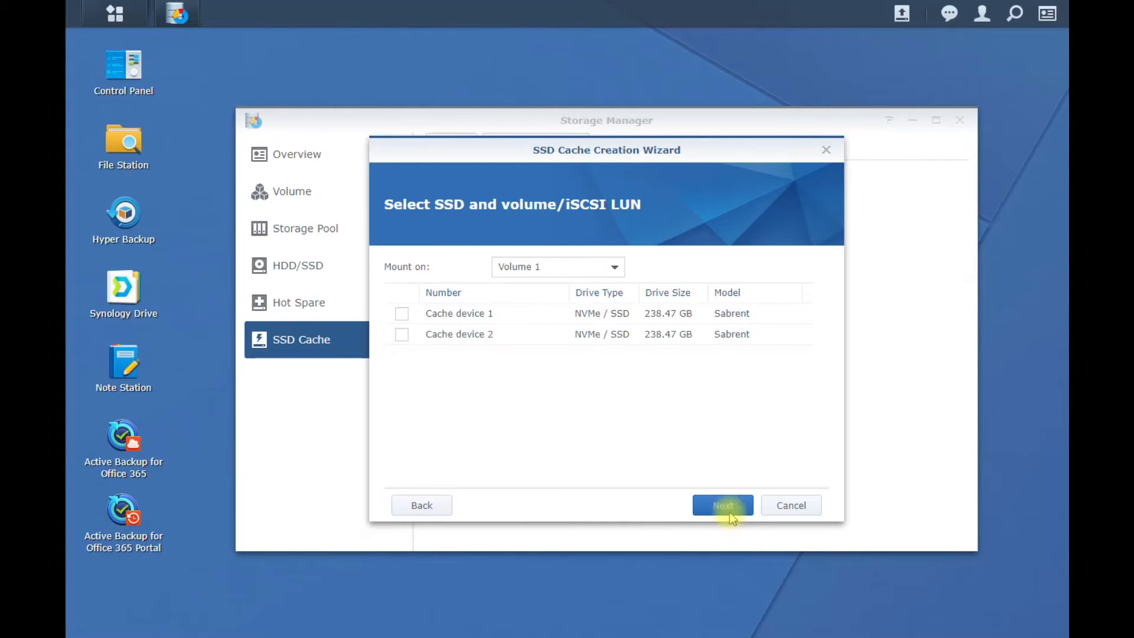
pyautogui.click(401, 313)
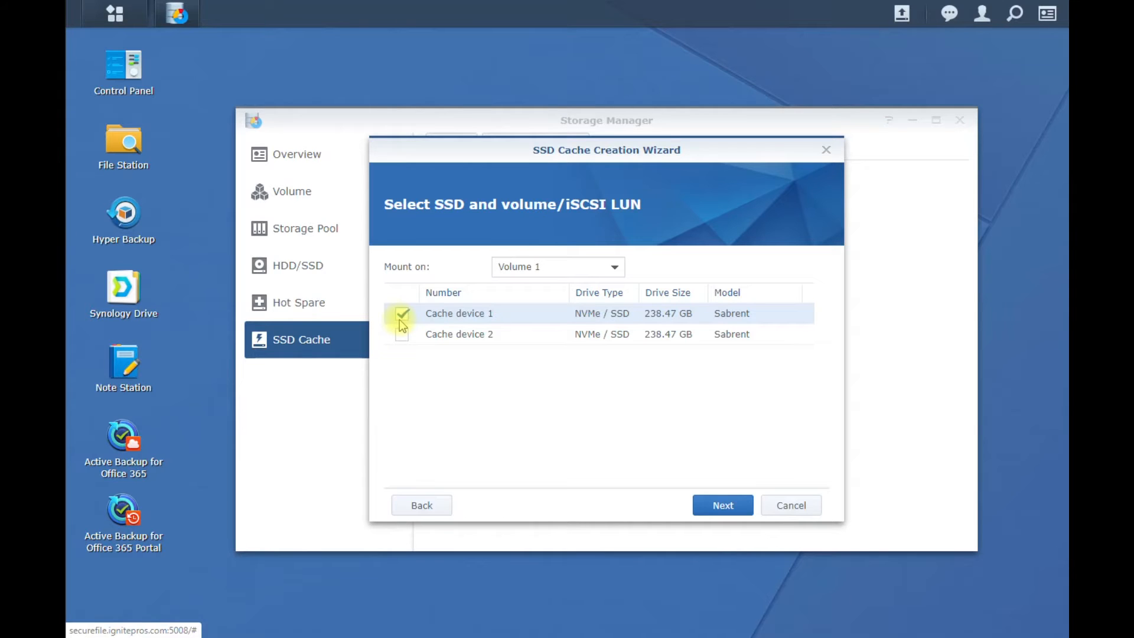
pyautogui.click(401, 312)
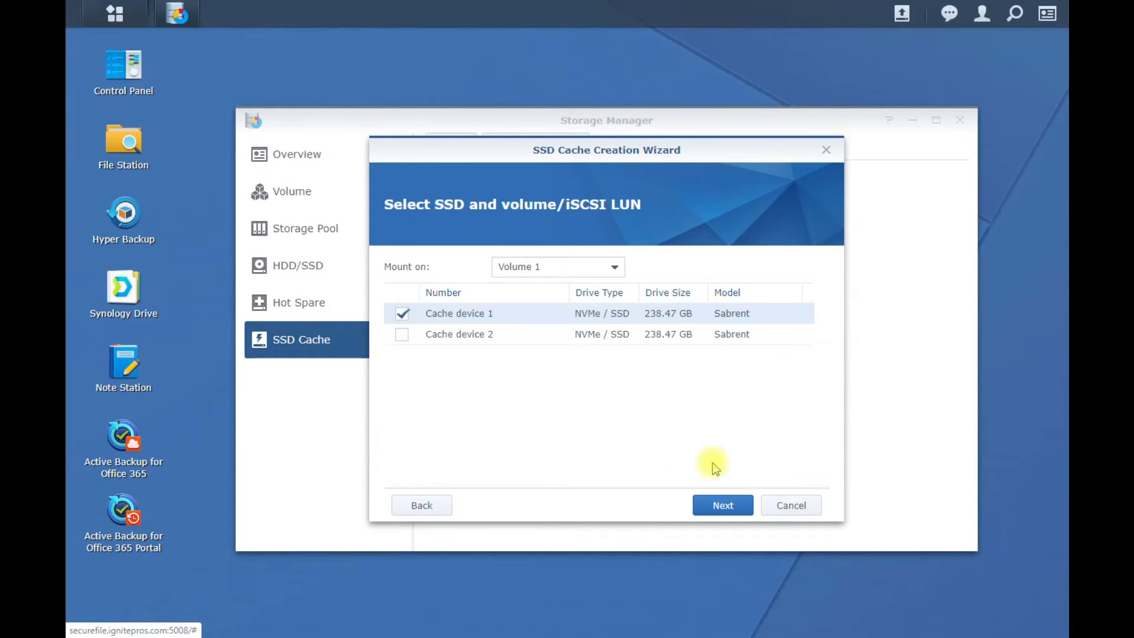
pyautogui.click(723, 505)
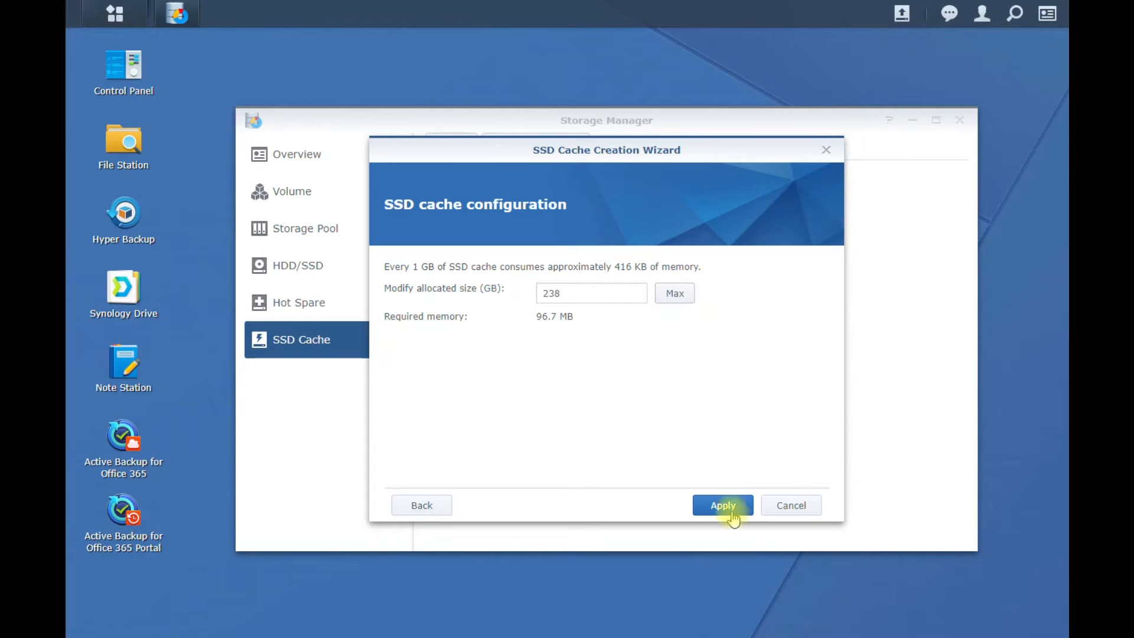
pyautogui.click(722, 504)
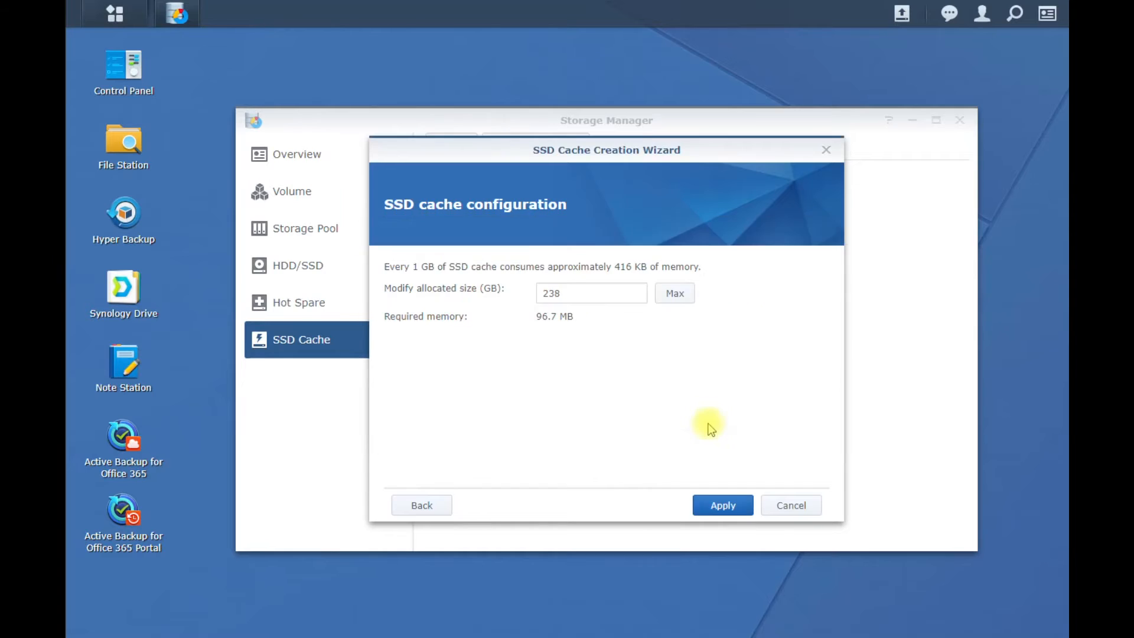
pyautogui.click(722, 505)
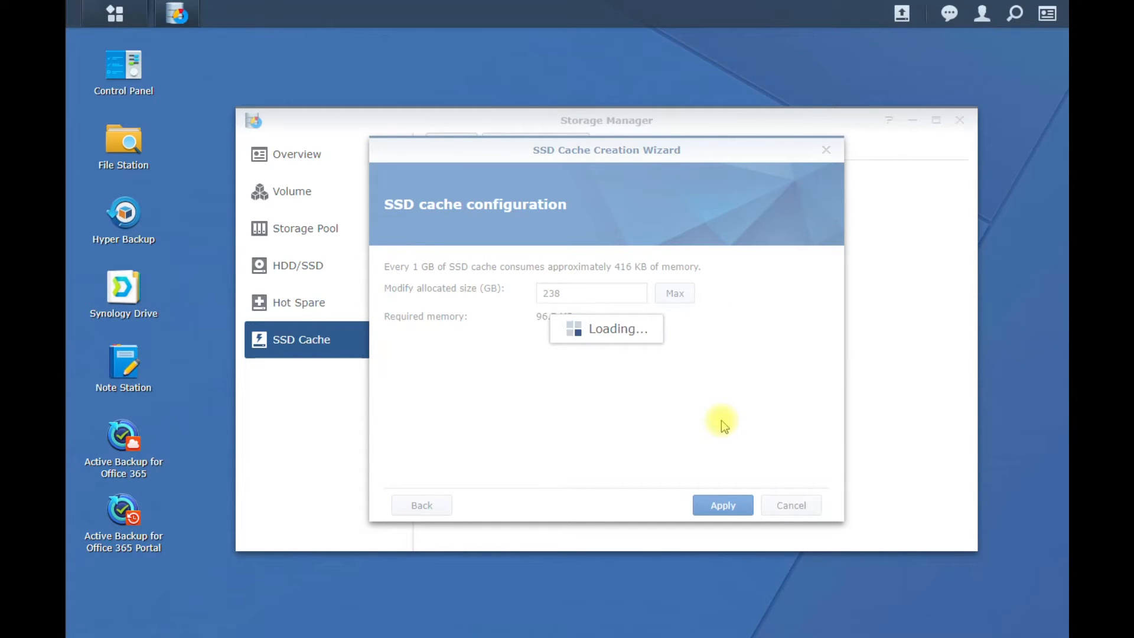
# Confirm creation so 'SSD Cache 1 - Normal' (238.47 GB) appears in the SSD Cache list.
pyautogui.click(722, 504)
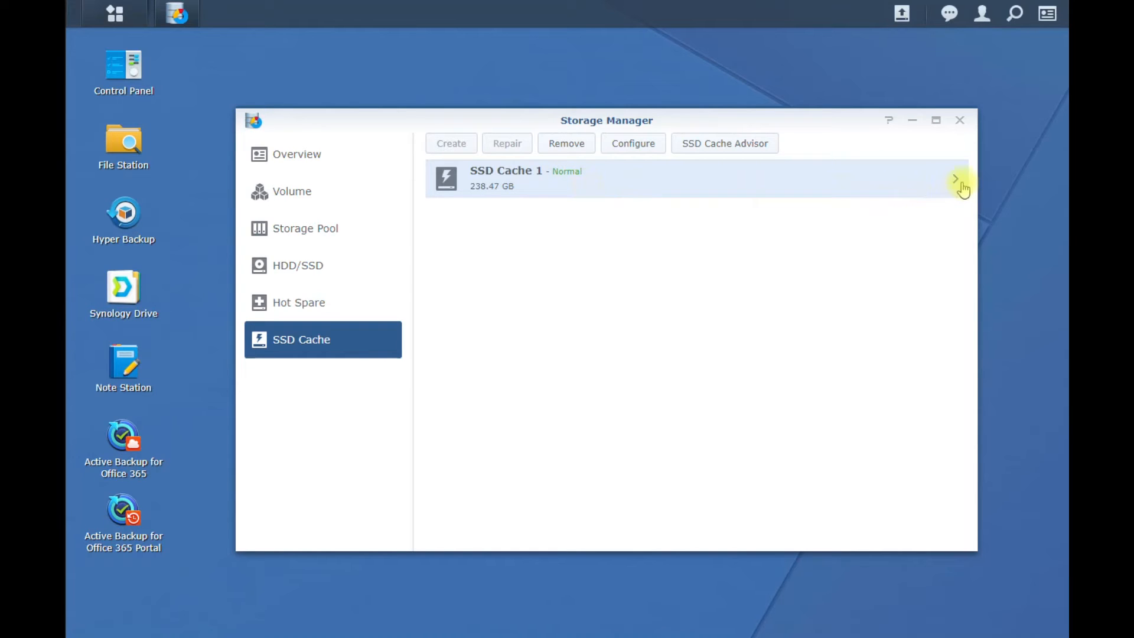
pyautogui.click(954, 179)
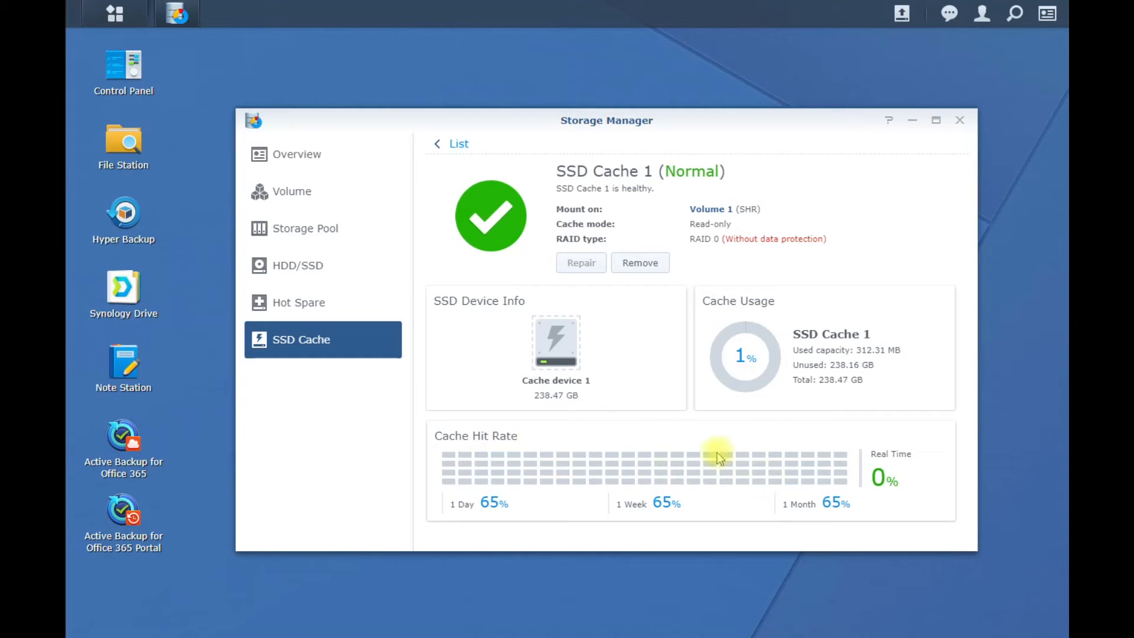
pyautogui.moveTo(684, 450)
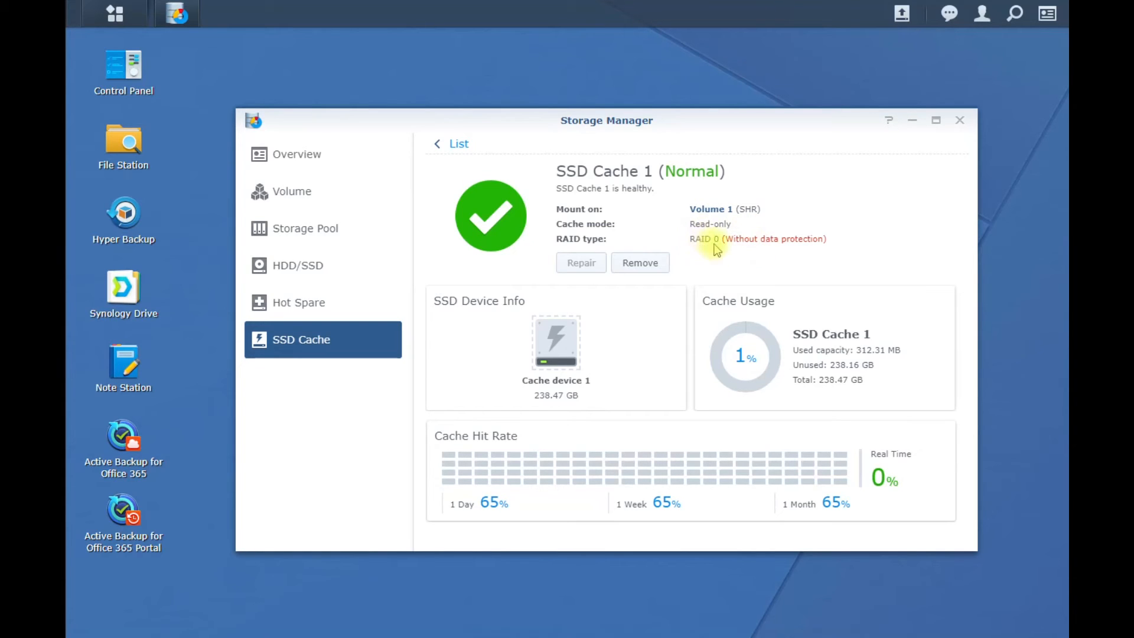
pyautogui.moveTo(807, 268)
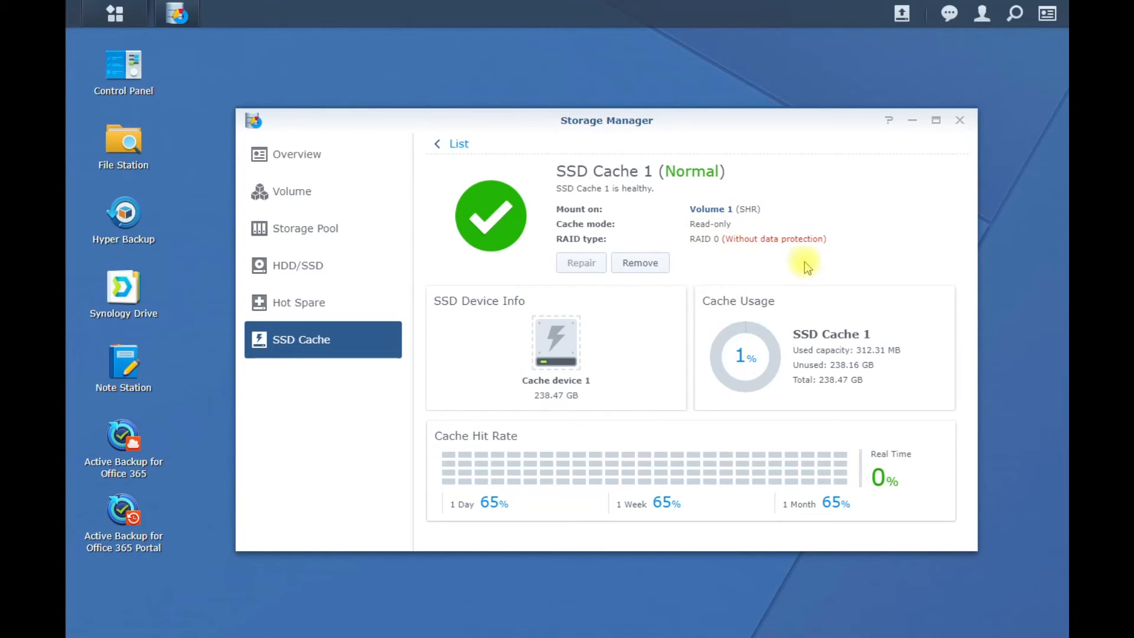
pyautogui.moveTo(855, 414)
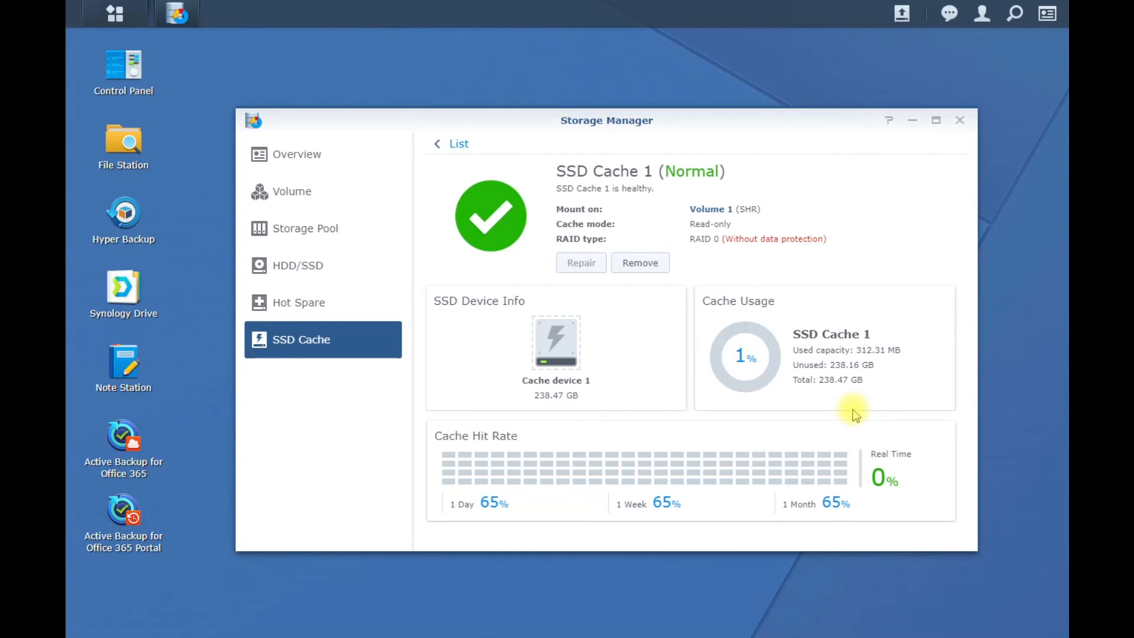
pyautogui.moveTo(849, 402)
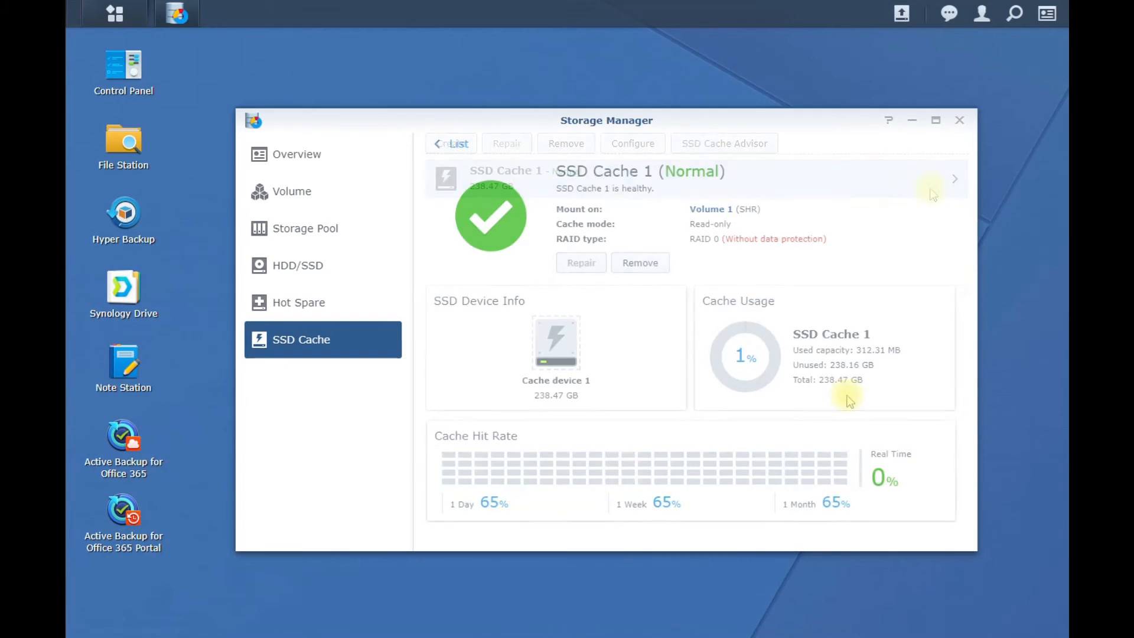
pyautogui.click(450, 143)
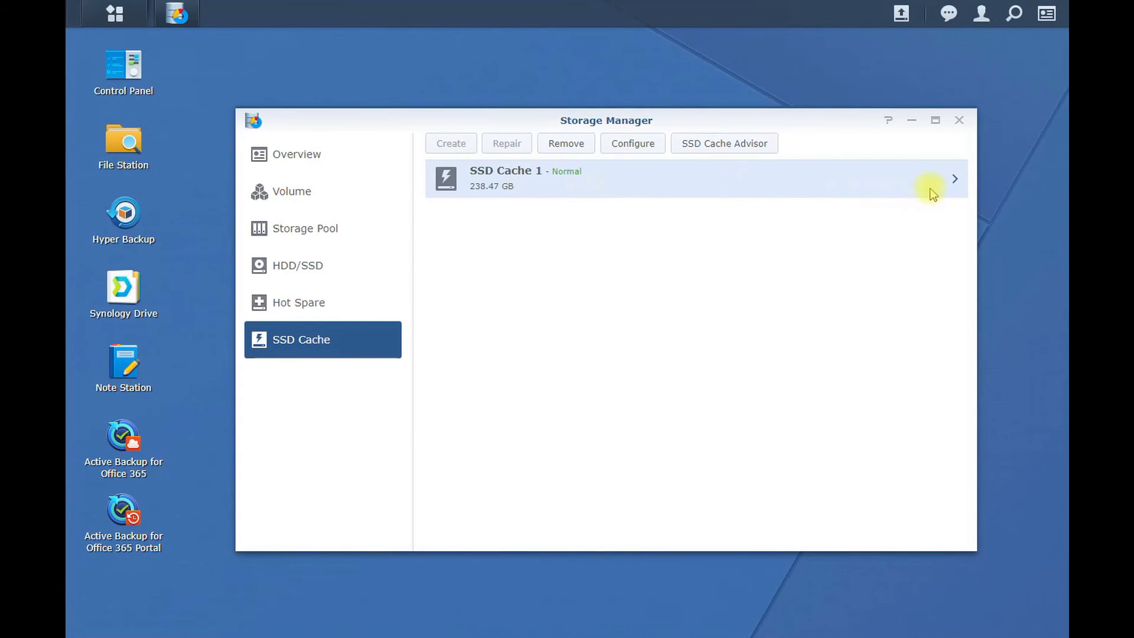